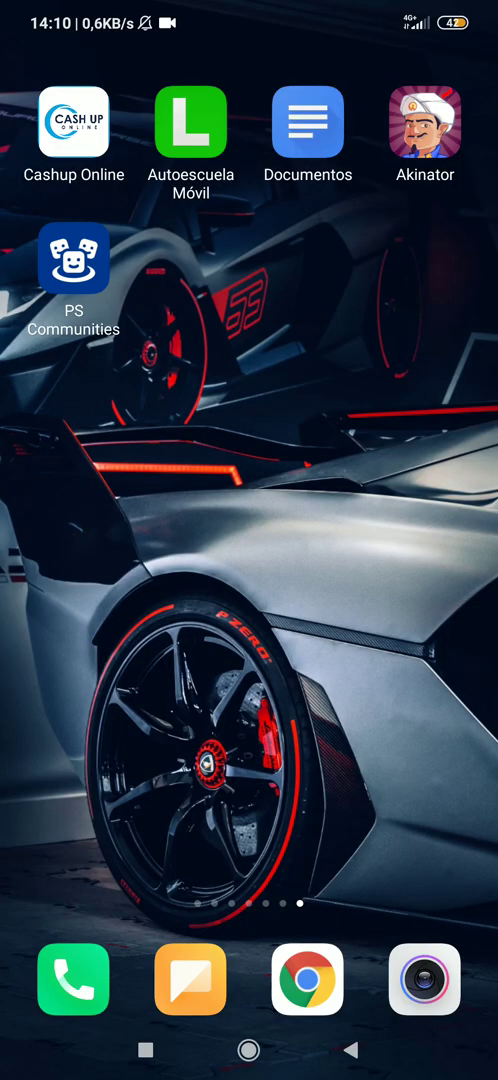
# Launch PS Communities offline, accepting the discontinued-service notice and the network-disabled warning
pyautogui.click(72, 258)
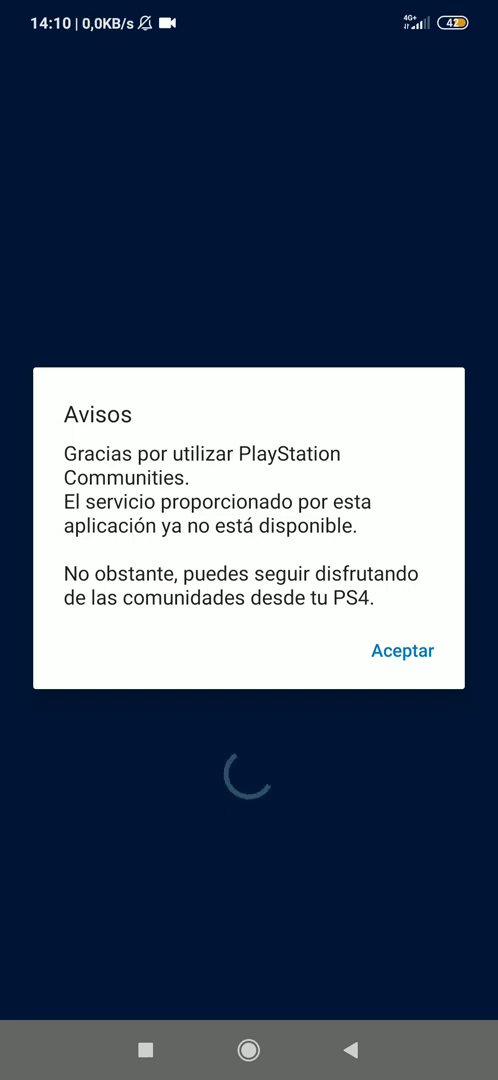
pyautogui.click(402, 650)
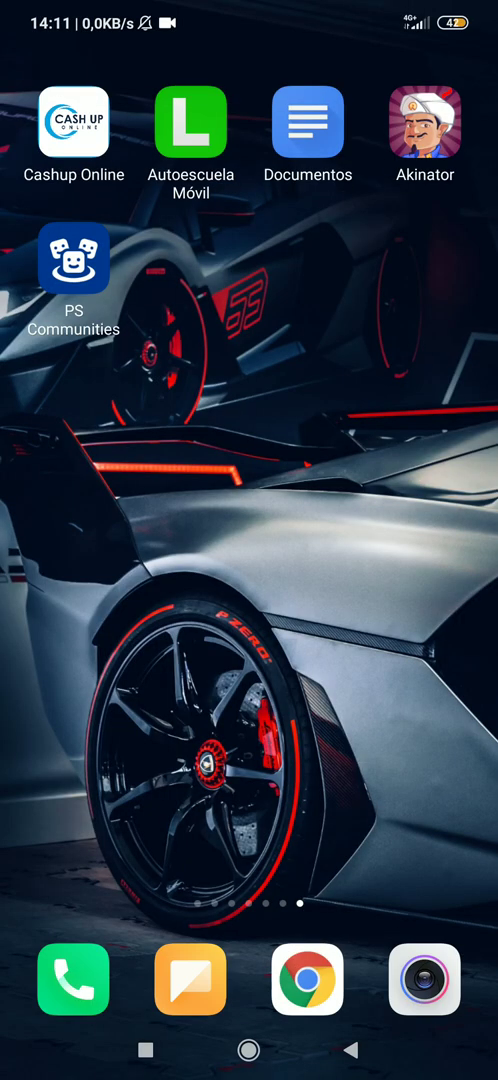
pyautogui.click(72, 260)
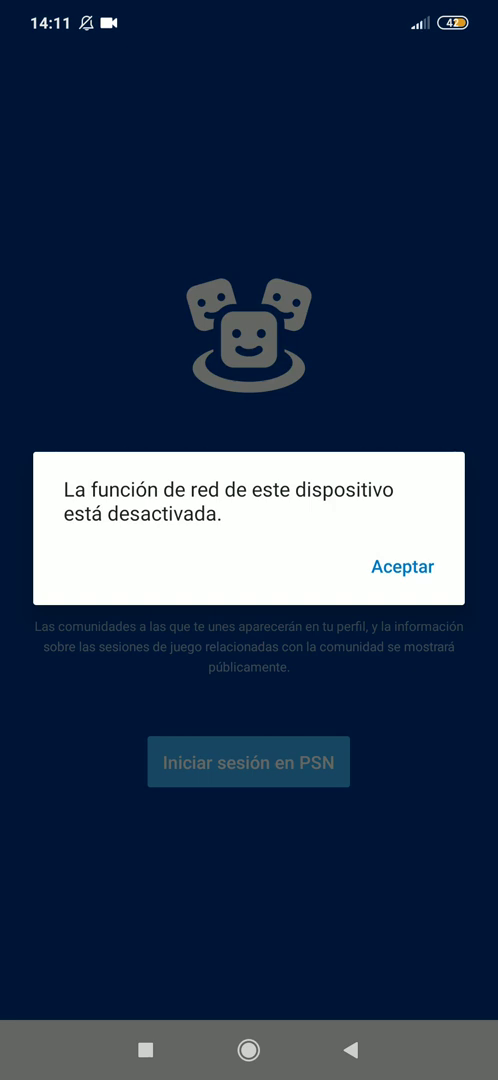
pyautogui.click(402, 566)
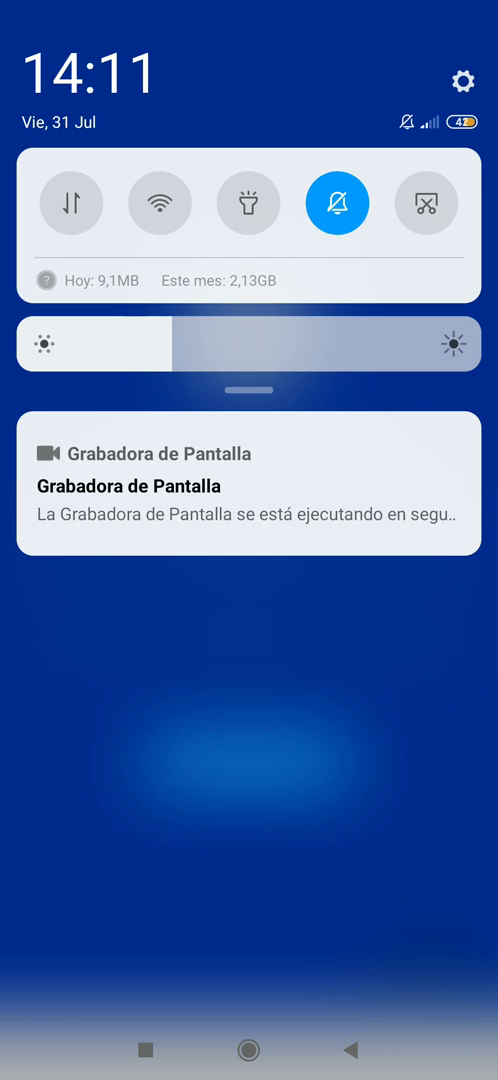
# Re-enable mobile data from Quick Settings
pyautogui.click(72, 204)
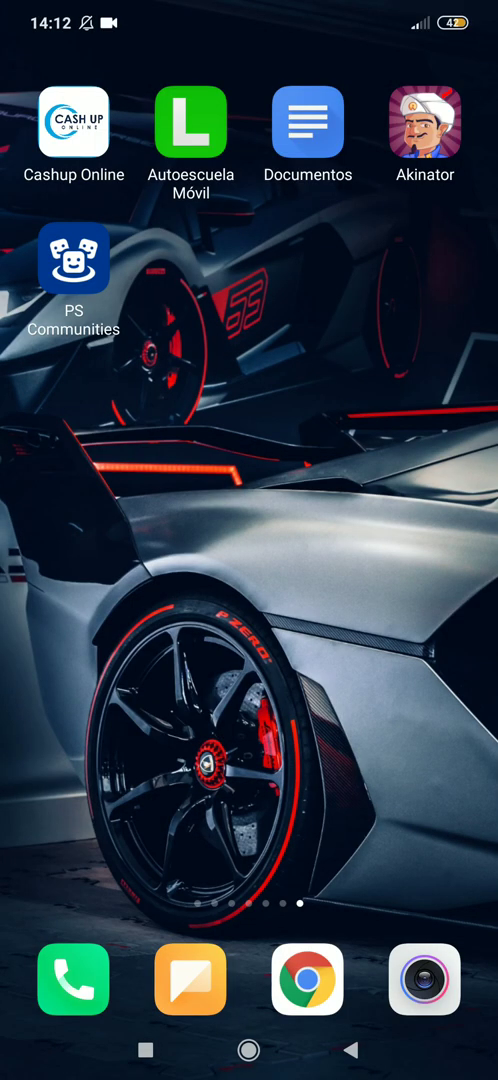
# Accept the discontinued notice twice, relaunching PS Communities to land on the Tus comunidades list
pyautogui.scroll(-3)
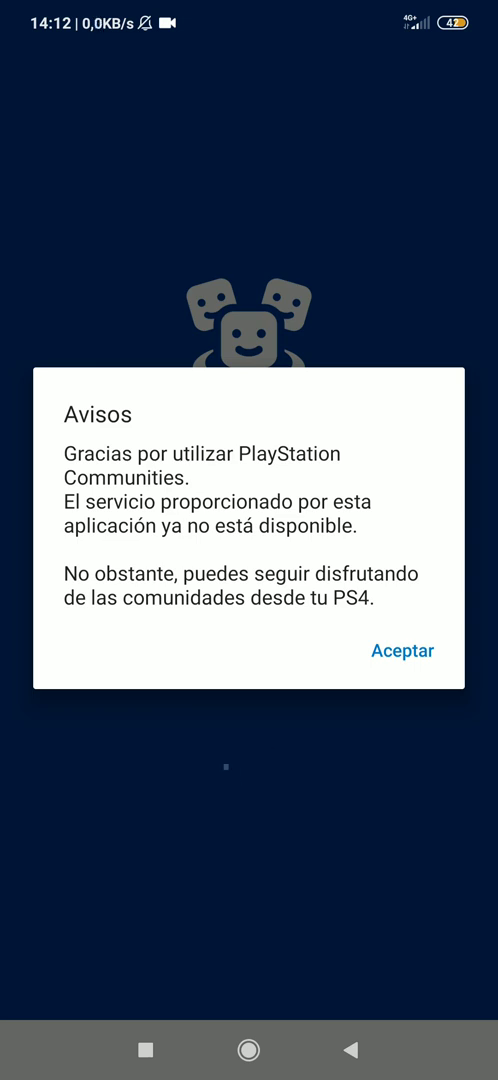
pyautogui.click(402, 650)
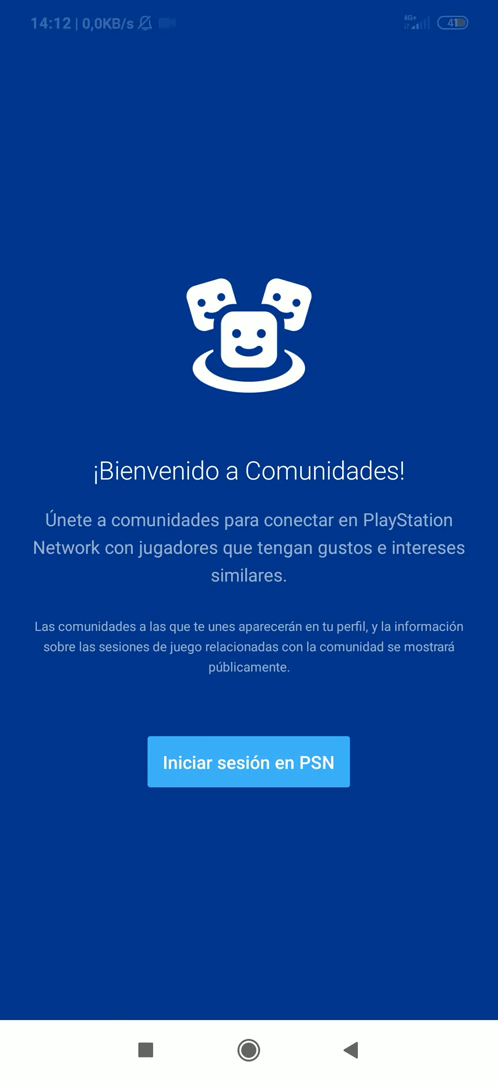
pyautogui.click(248, 760)
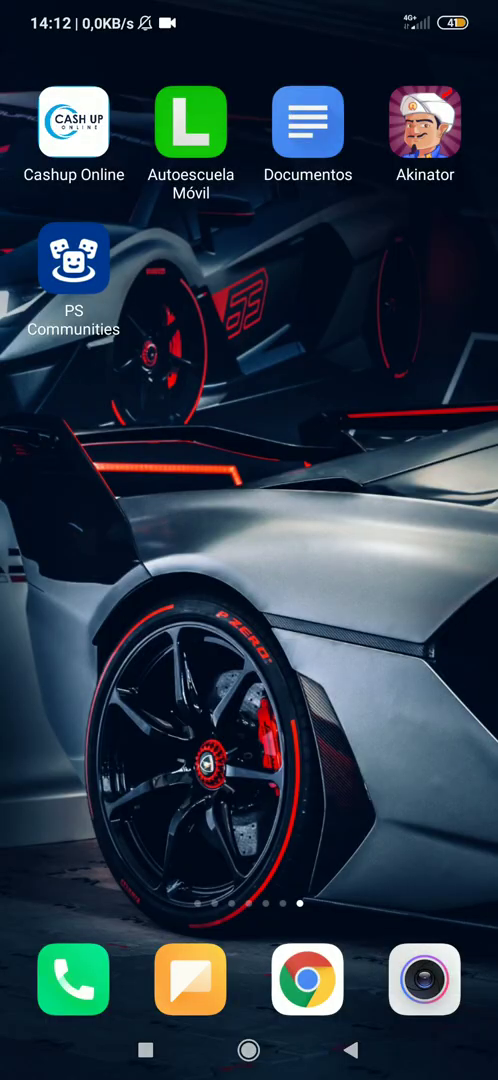
pyautogui.click(72, 264)
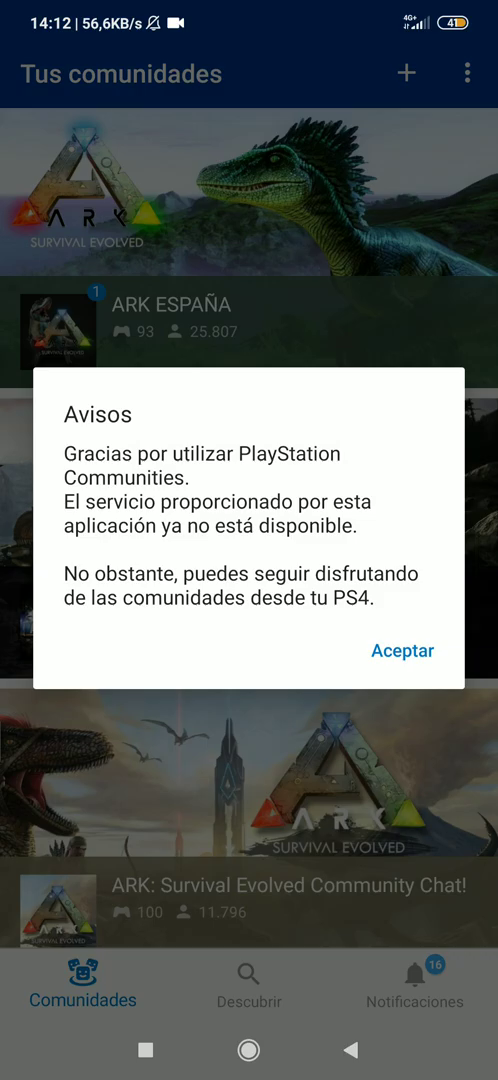
pyautogui.click(402, 650)
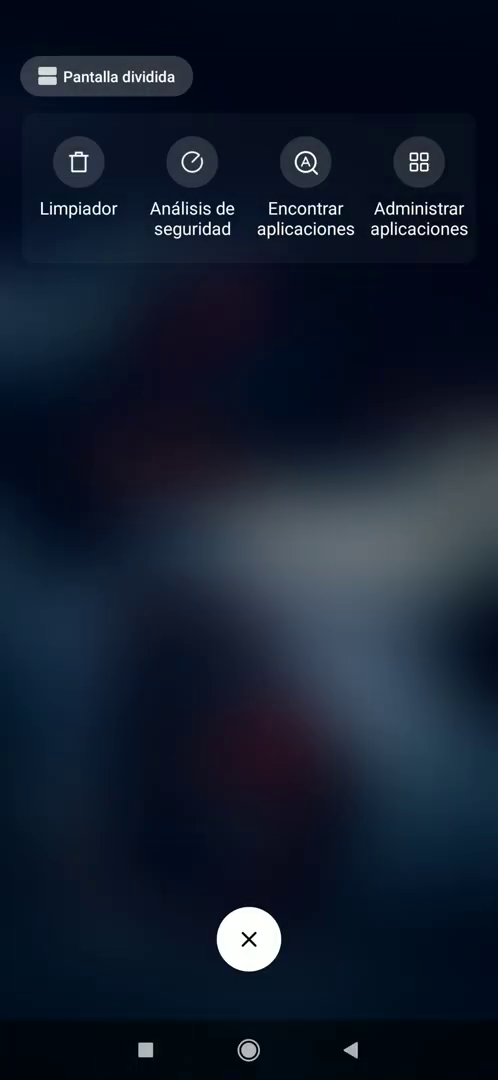
# Clear the recent apps and pull down Quick Settings to cut the network again
pyautogui.click(248, 938)
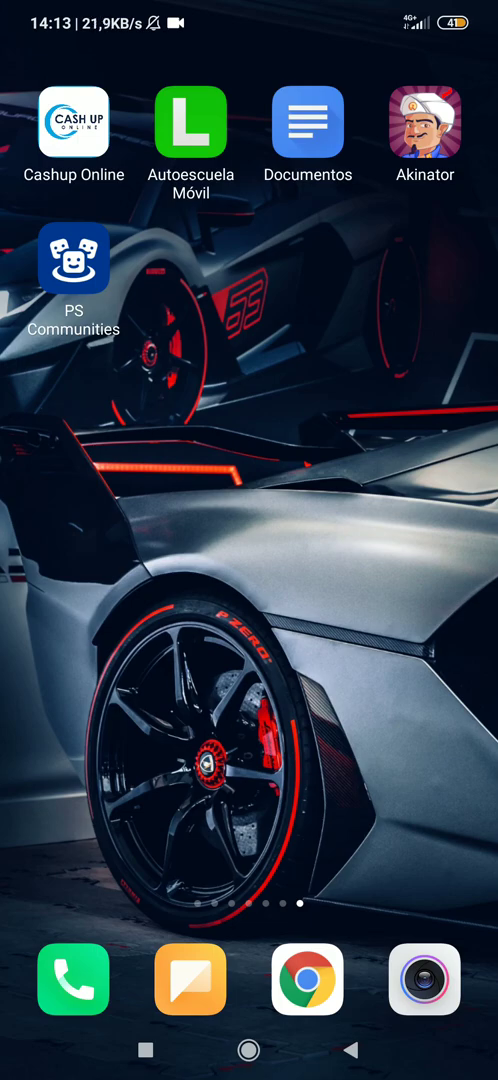
pyautogui.moveTo(248, 10); pyautogui.dragTo(248, 400)
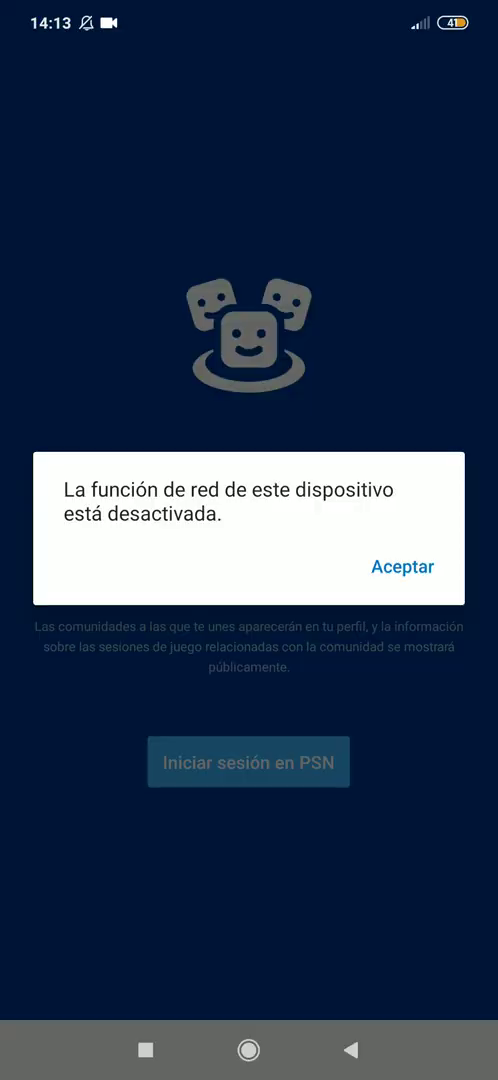
# Accept the network warning and sign in to PSN to reach the Ark survival evolved tribe wall
pyautogui.click(402, 566)
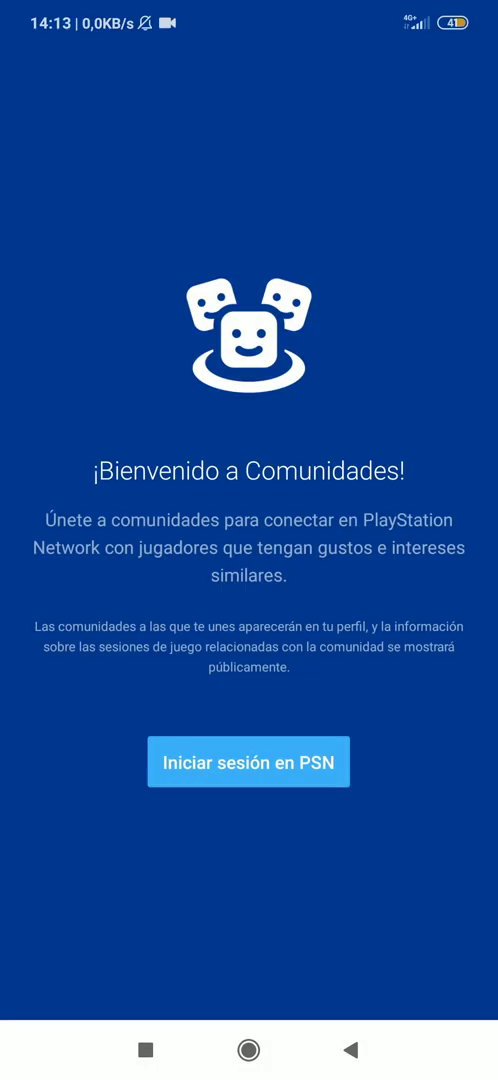
pyautogui.click(248, 760)
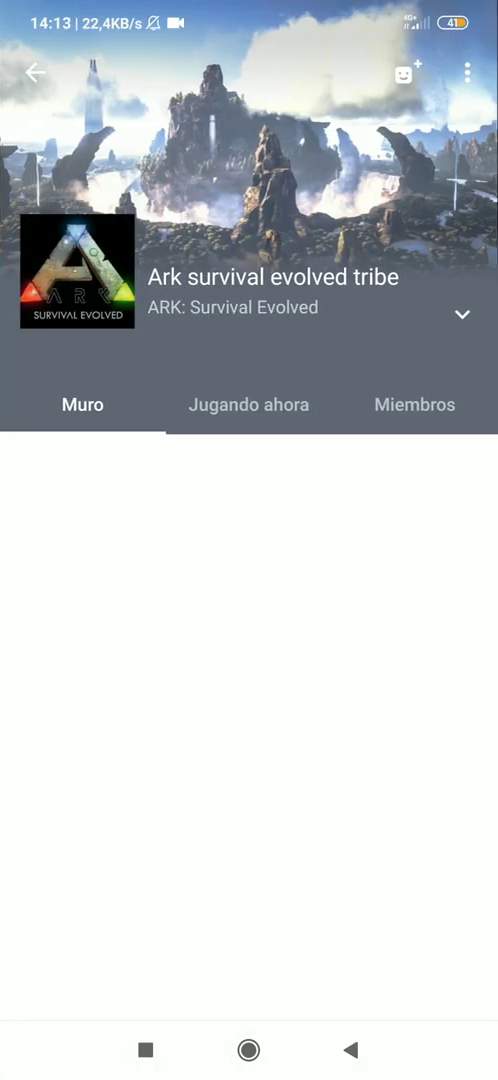
# Publish a 'hi' post on the Ark tribe wall and go back to Tus comunidades
pyautogui.scroll(-3)
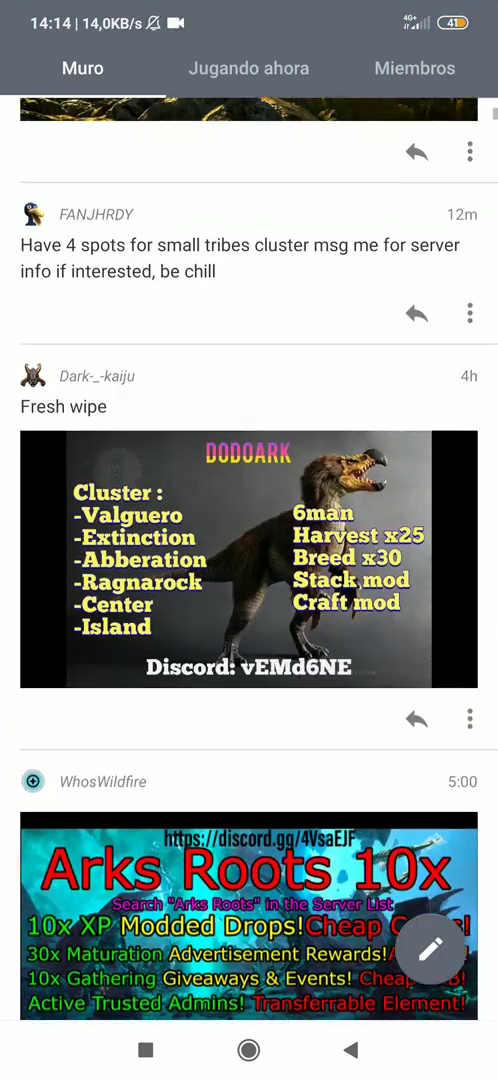
pyautogui.click(432, 948)
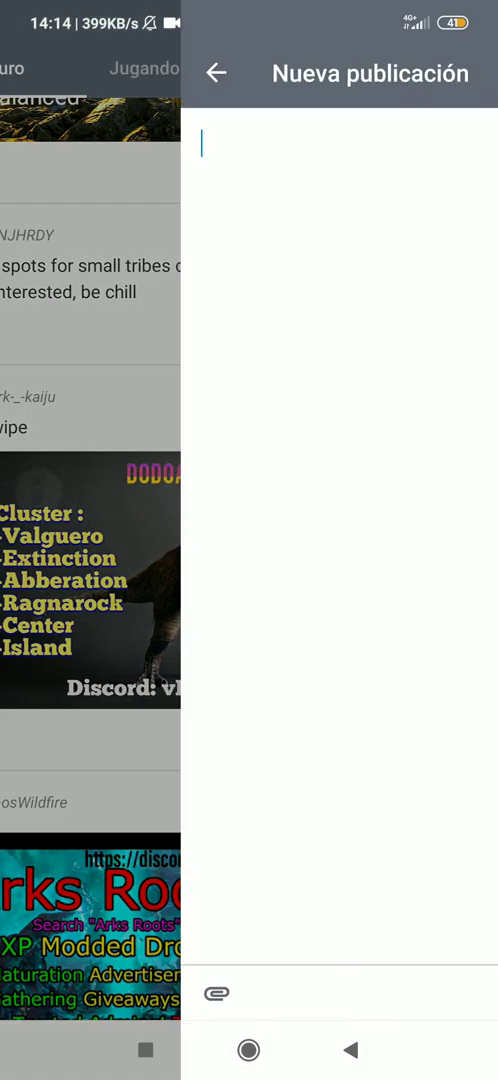
pyautogui.write('hi')
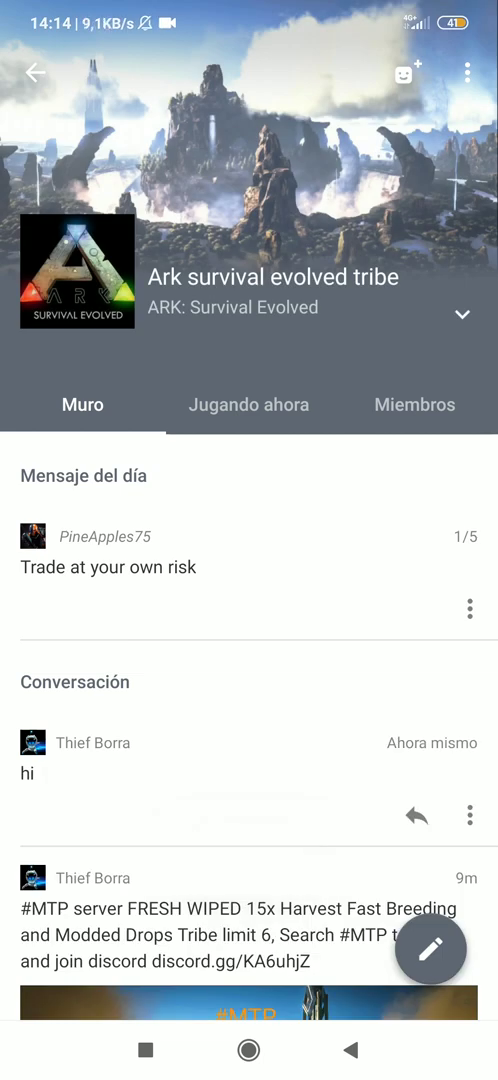
pyautogui.click(36, 74)
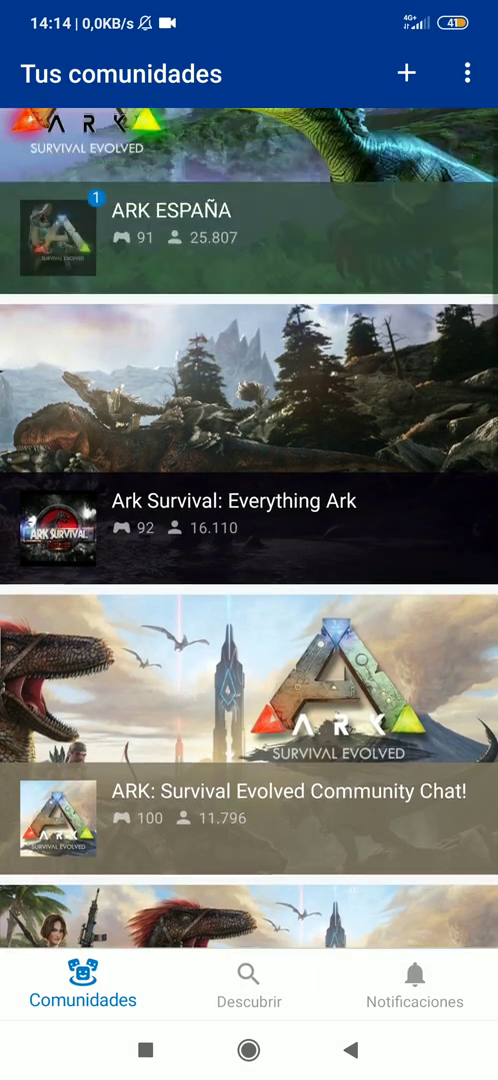
# Exit to the Android home screen and swipe to the next page of app icons
pyautogui.scroll(-3)
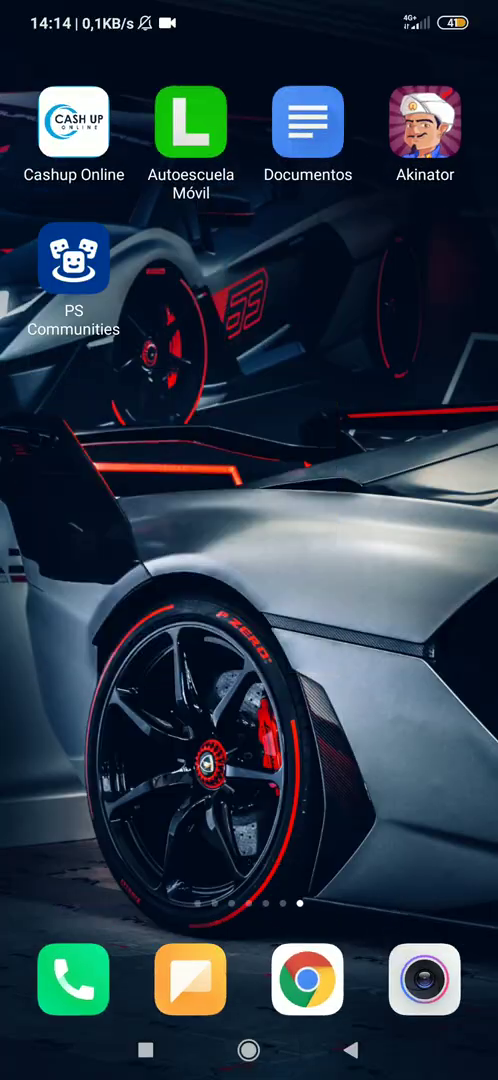
pyautogui.click(248, 1050)
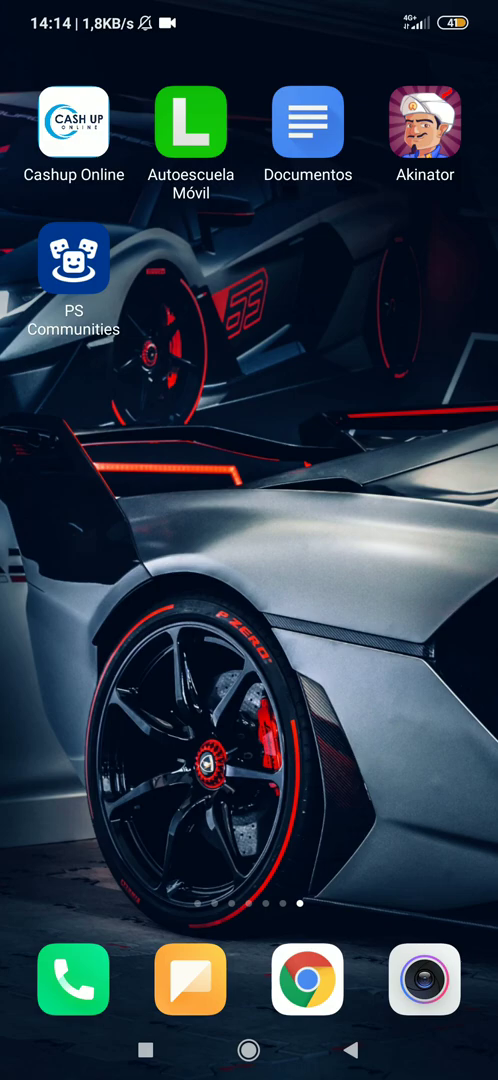
pyautogui.hscroll(-3)
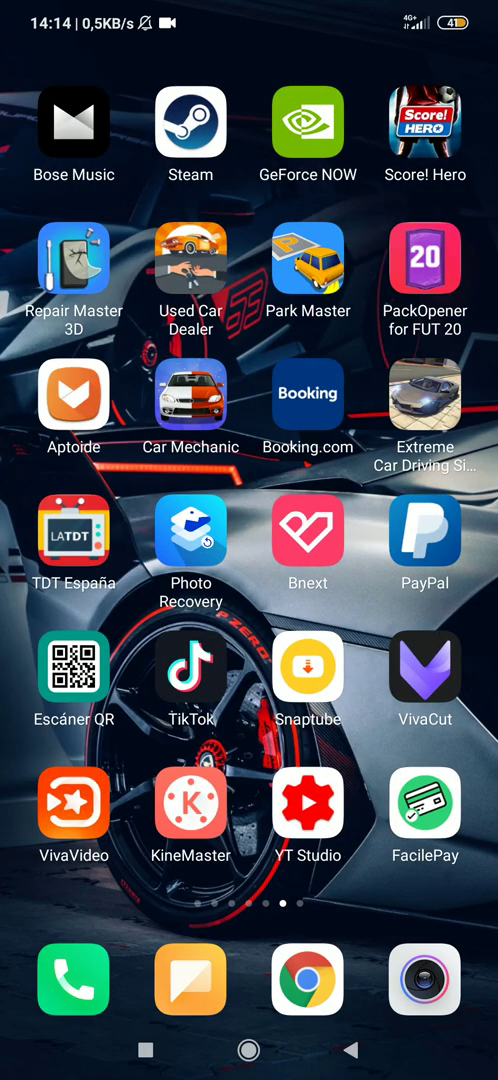